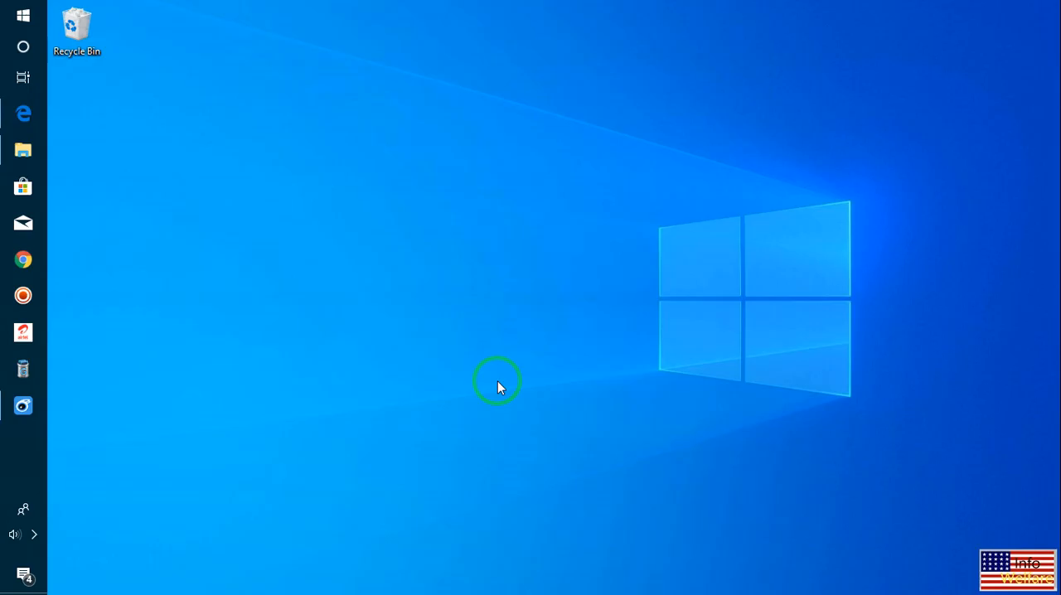
mouse_move(136, 487)
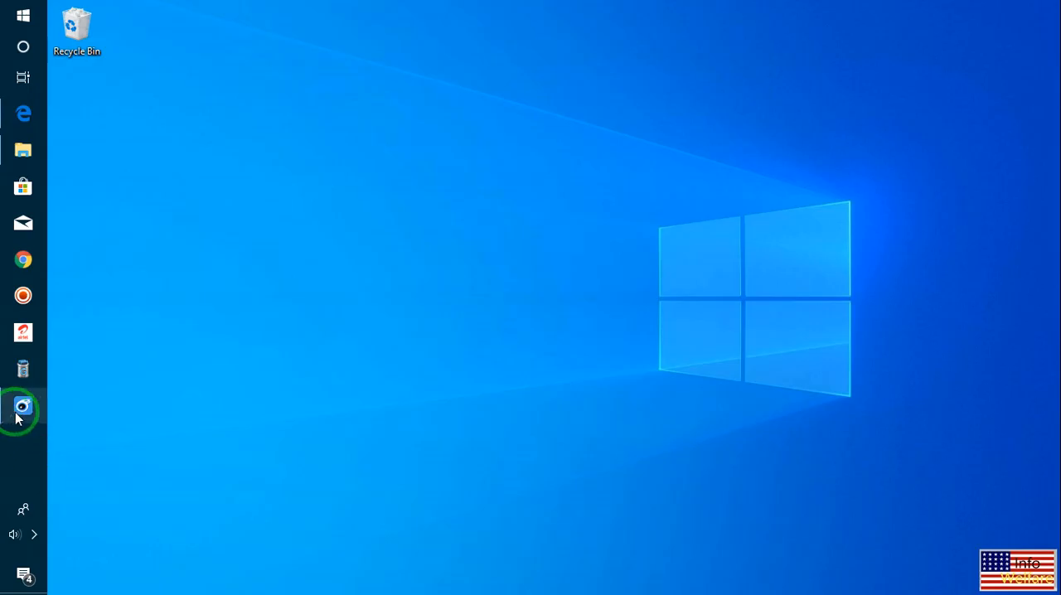
View the connected iPhone 6's device info in iTools, then switch to 3uTools
click(23, 408)
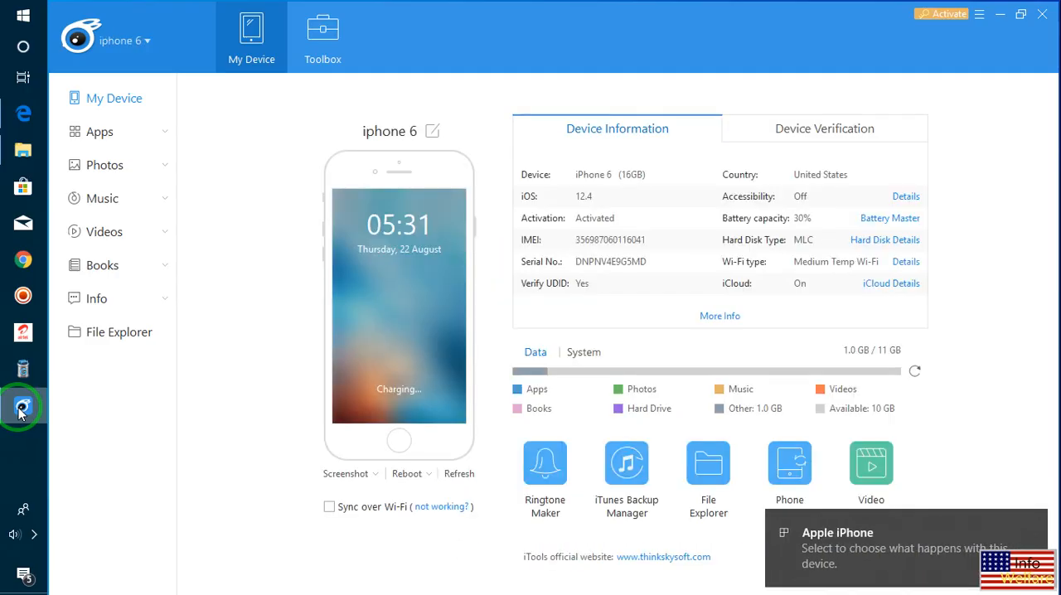
click(23, 407)
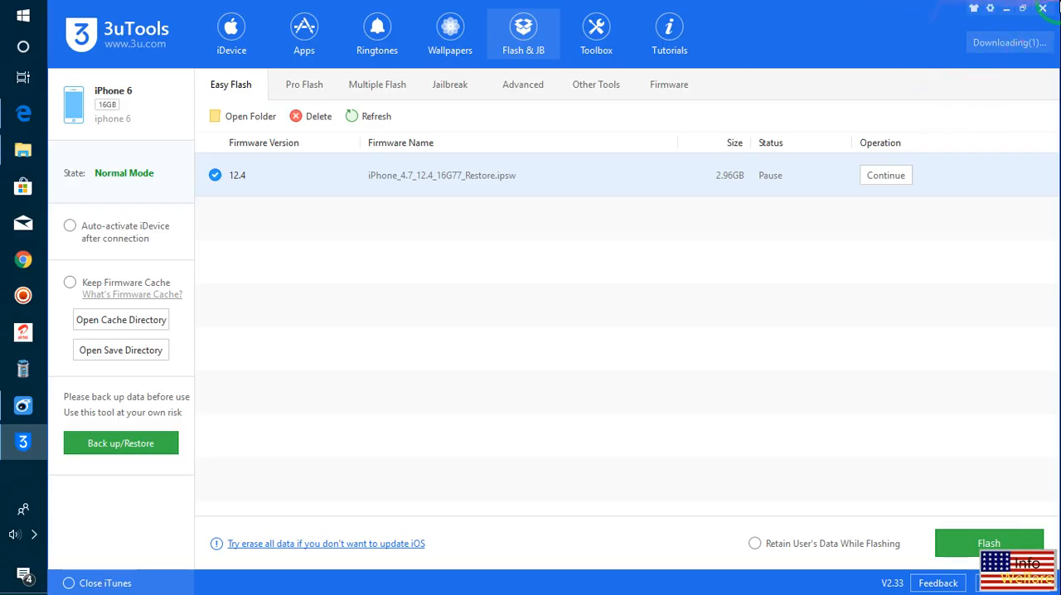
click(232, 33)
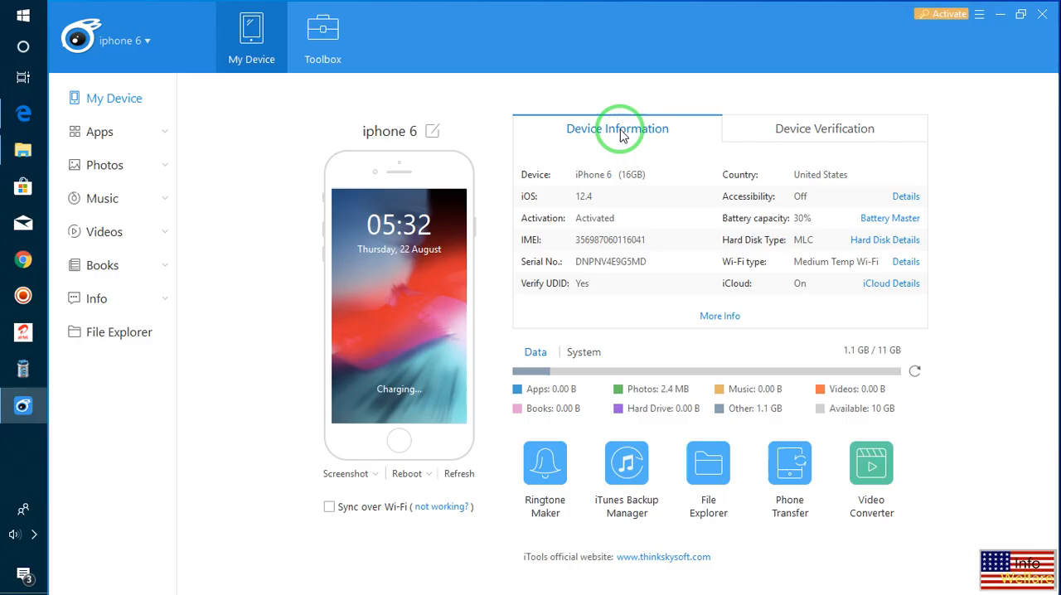
mouse_move(742, 365)
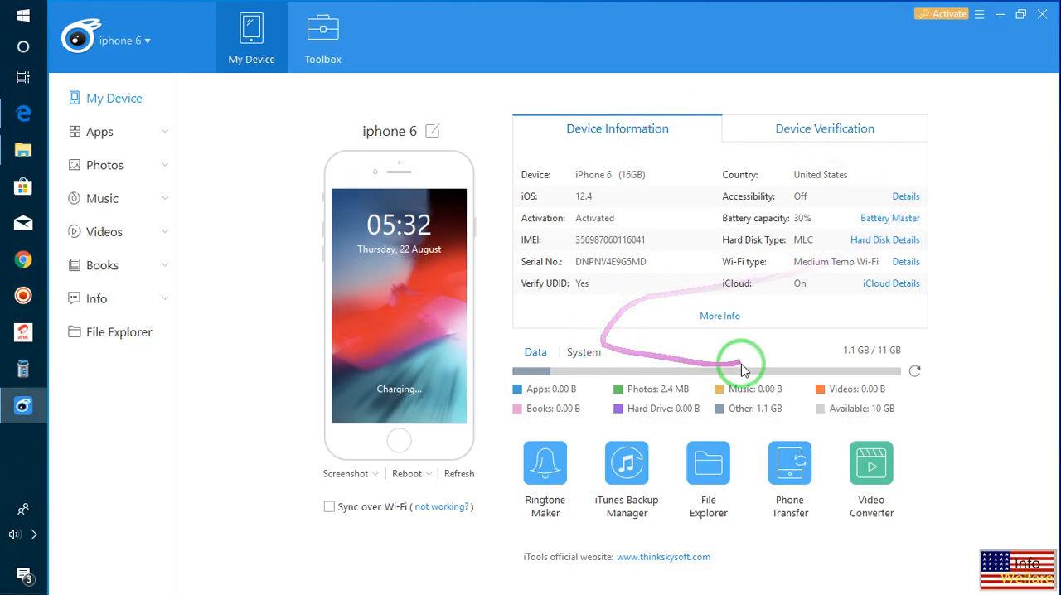
mouse_move(839, 215)
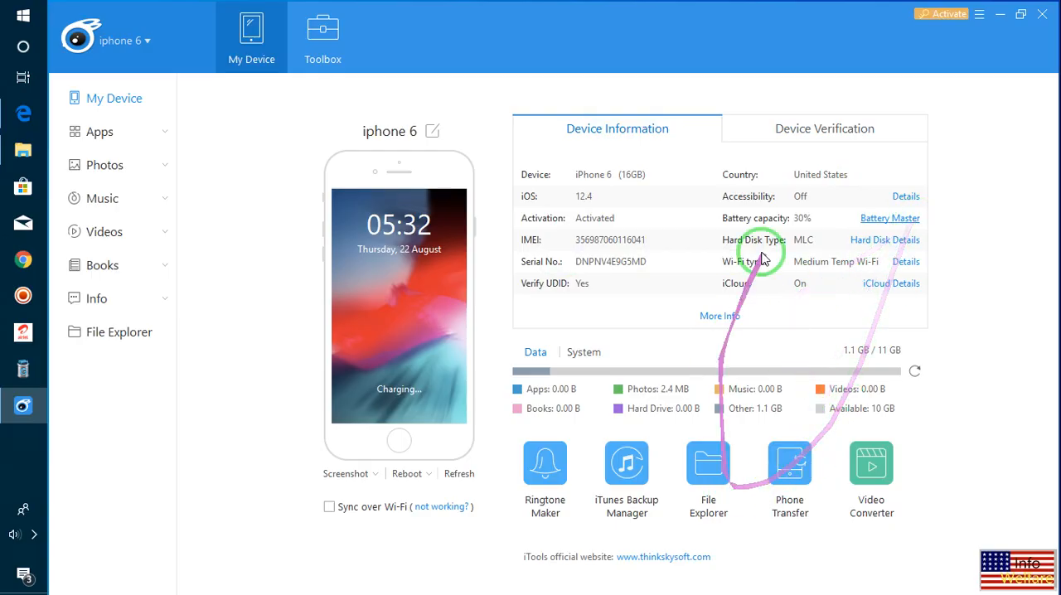
mouse_move(754, 411)
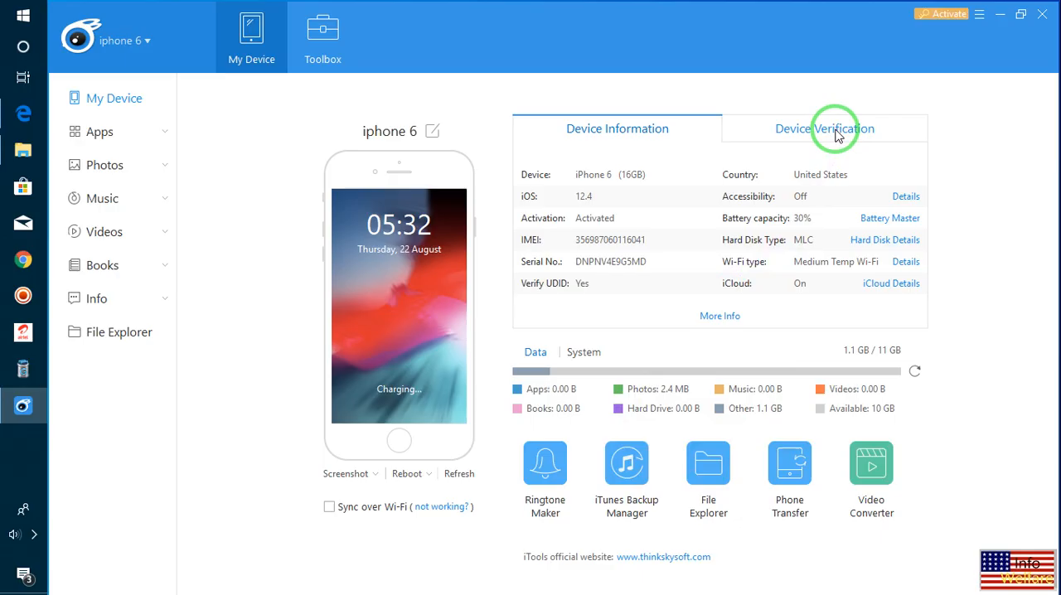
click(824, 130)
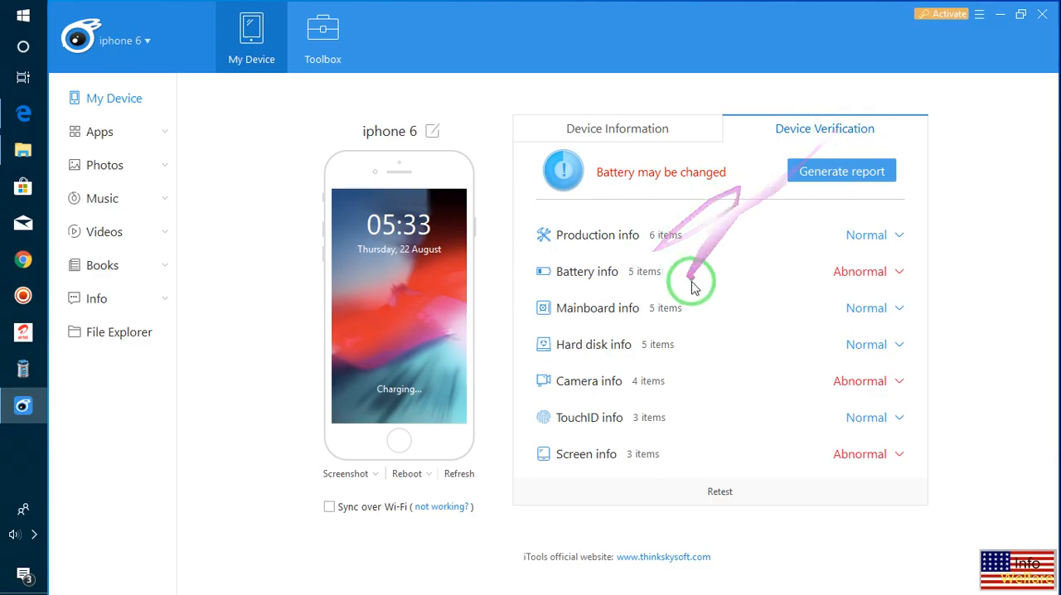
mouse_move(746, 368)
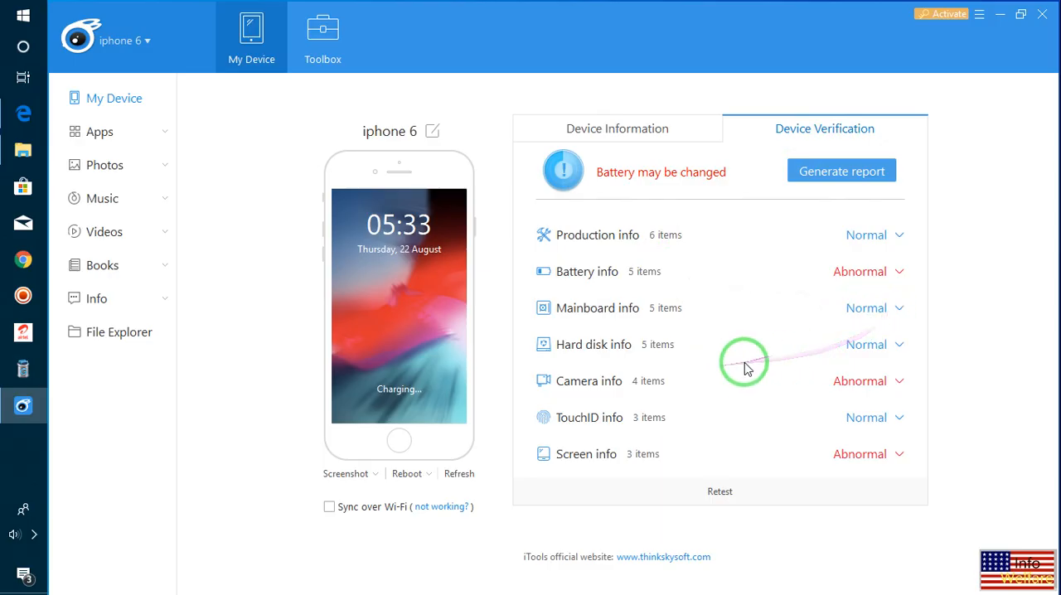
mouse_move(627, 386)
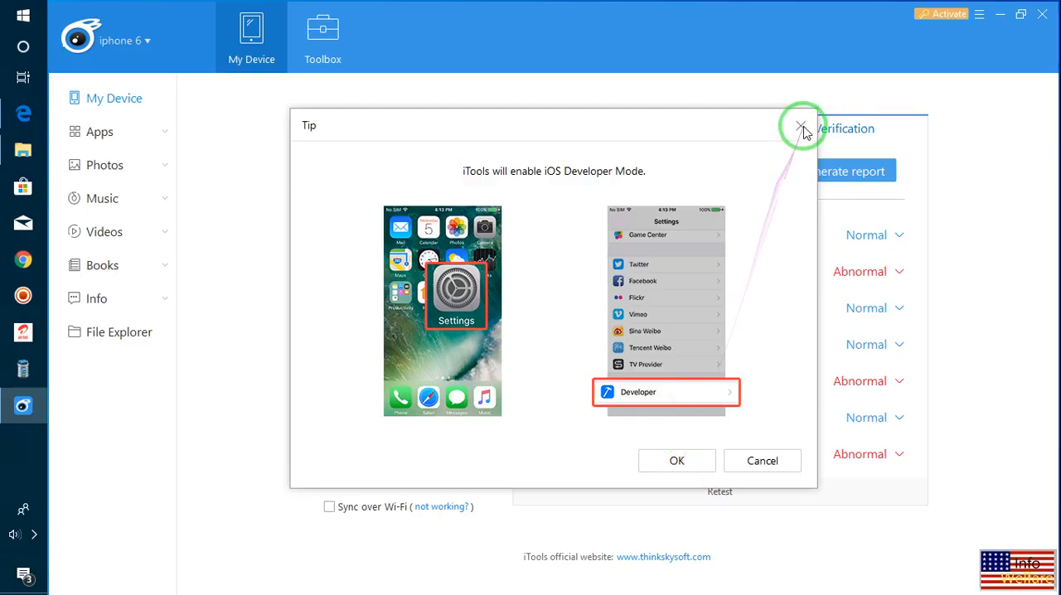
click(802, 126)
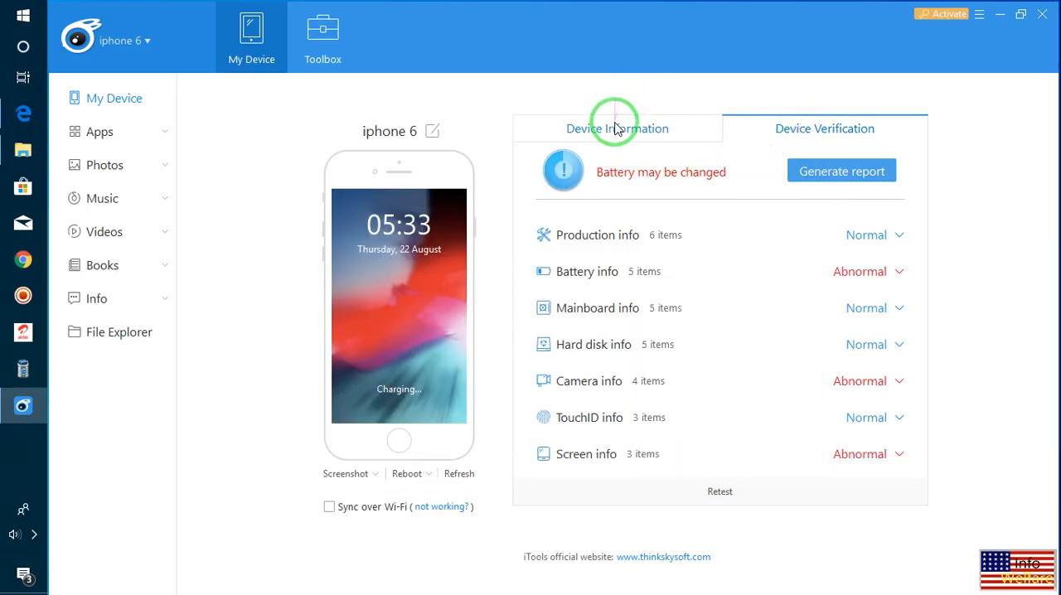
click(616, 129)
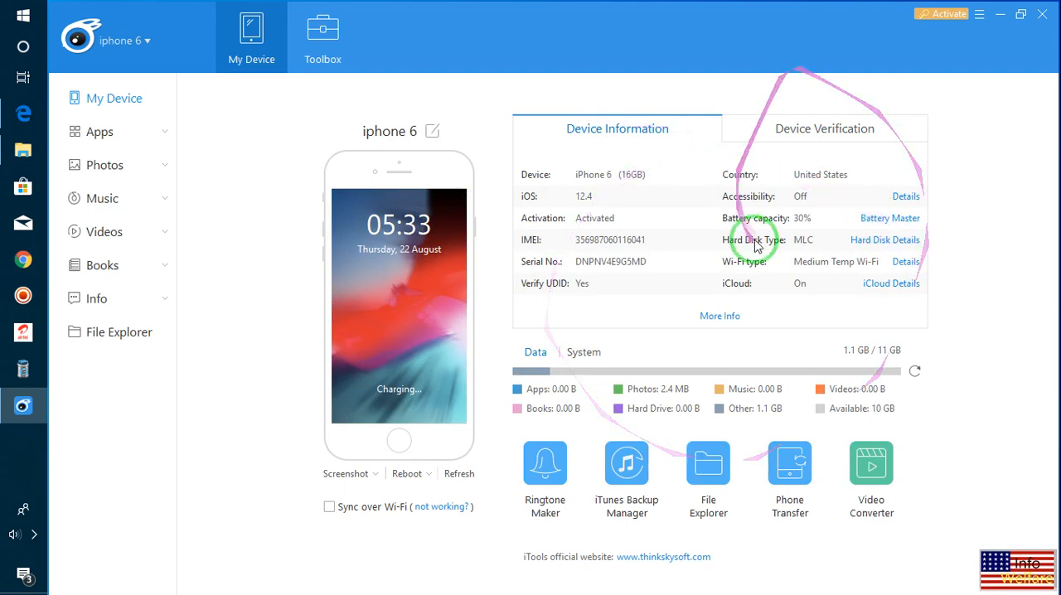